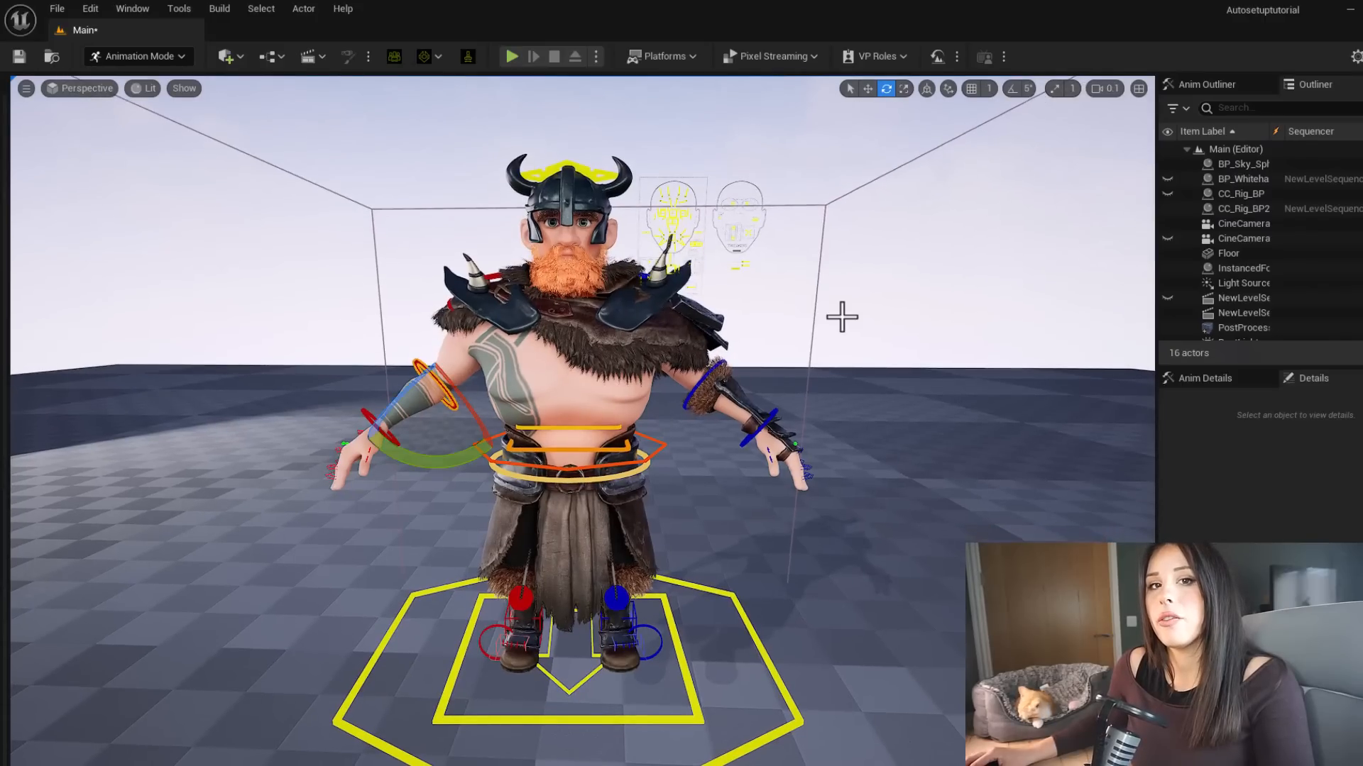
click(1243, 163)
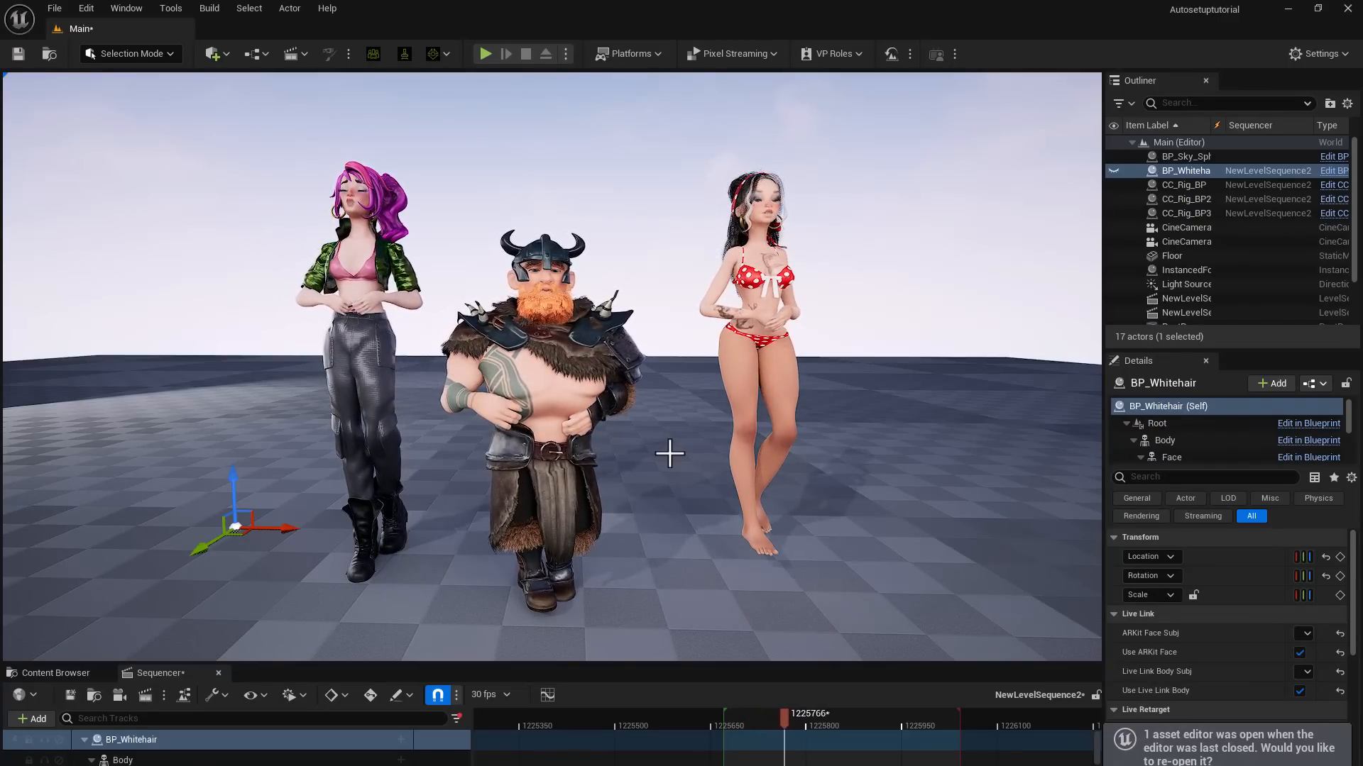
drag(795, 713, 843, 712)
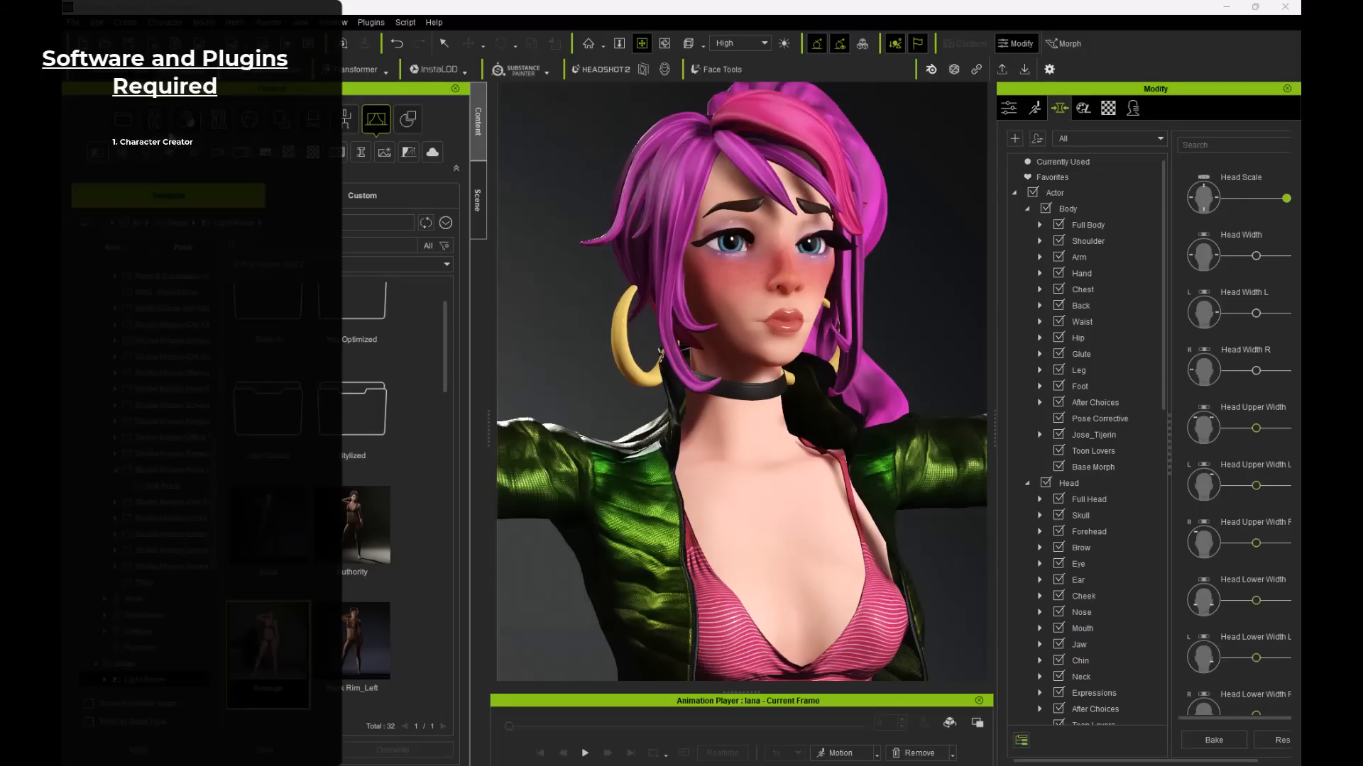
click(1077, 564)
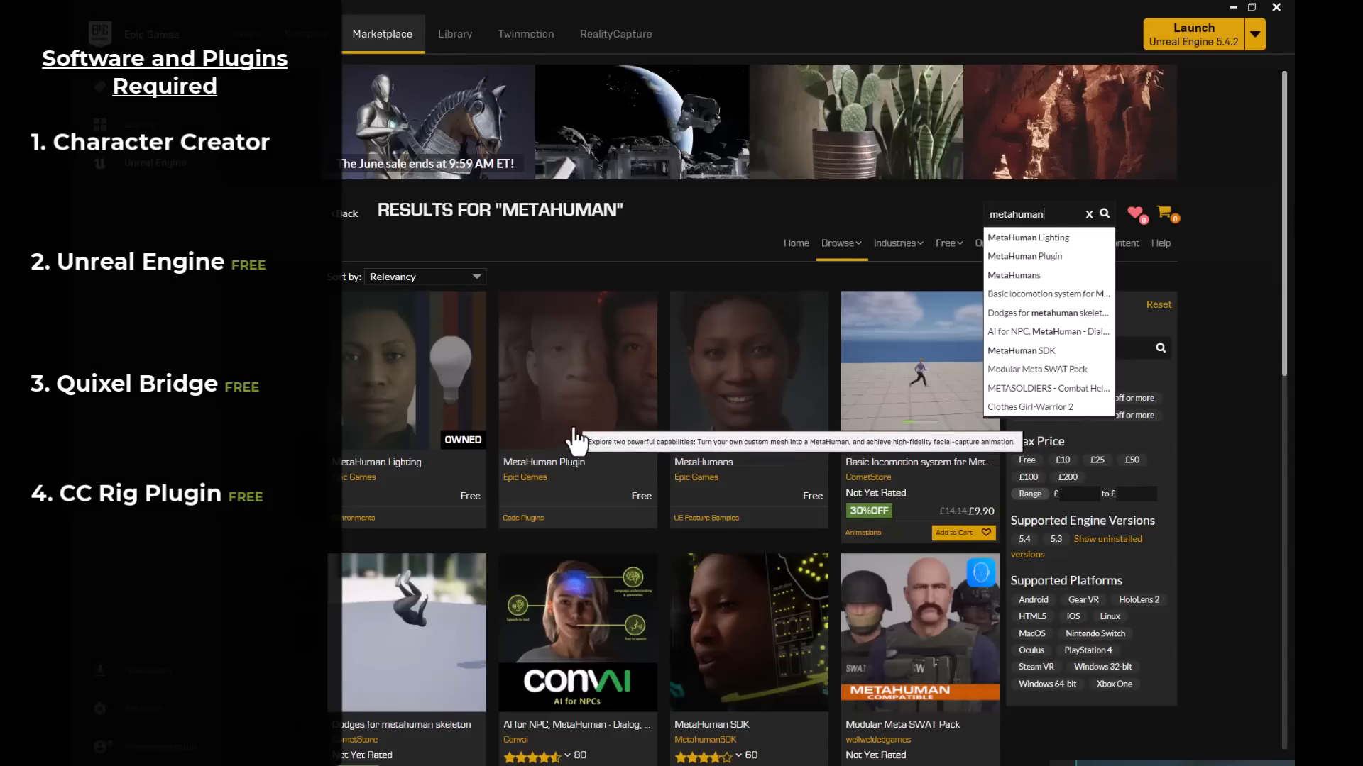
scroll(down, 3)
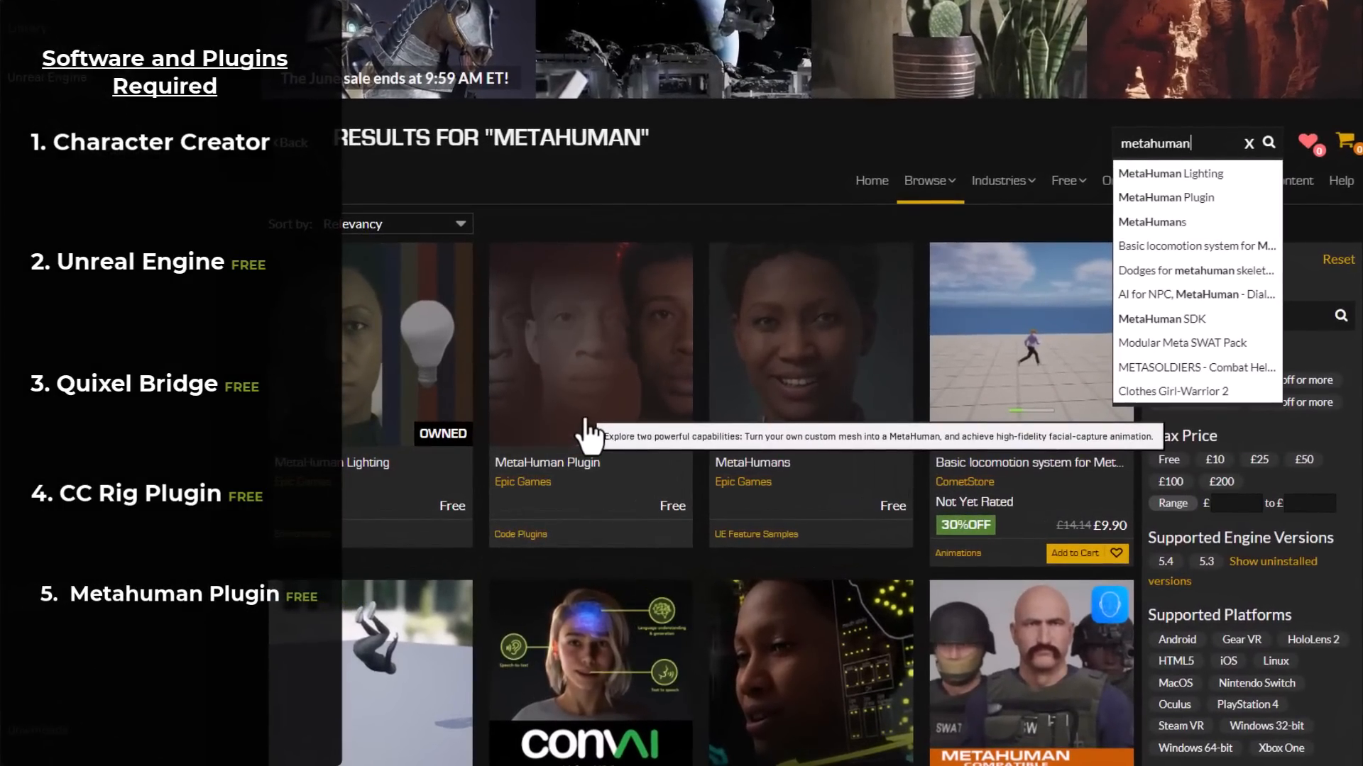